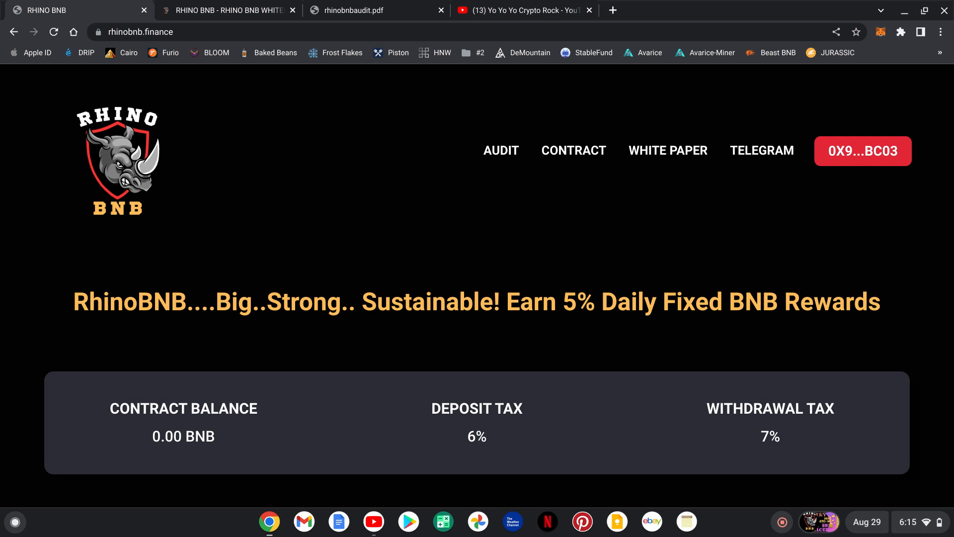
mouse_move(553, 55)
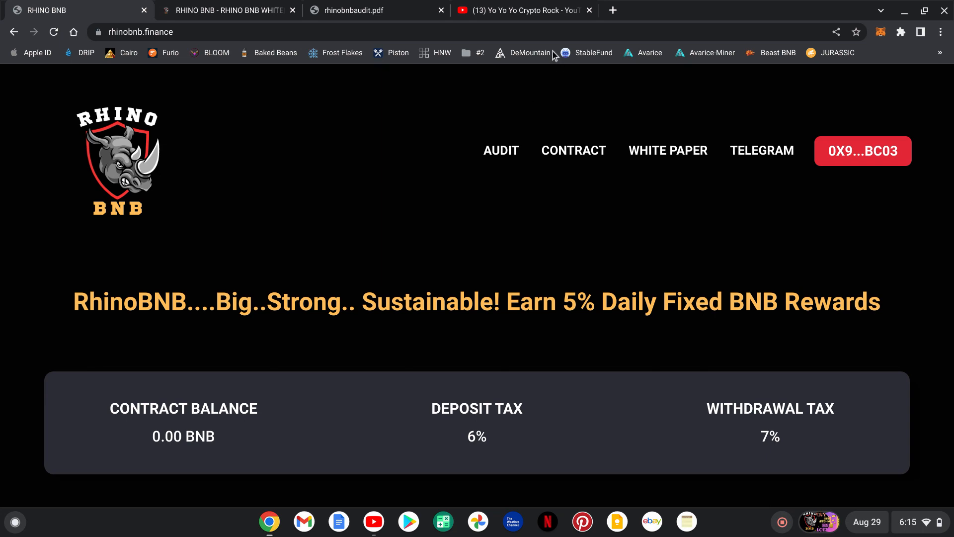
Show the Yo Yo Yo Crypto Rock channel's video uploads, then return to the RhinoBNB homepage
left_click(523, 10)
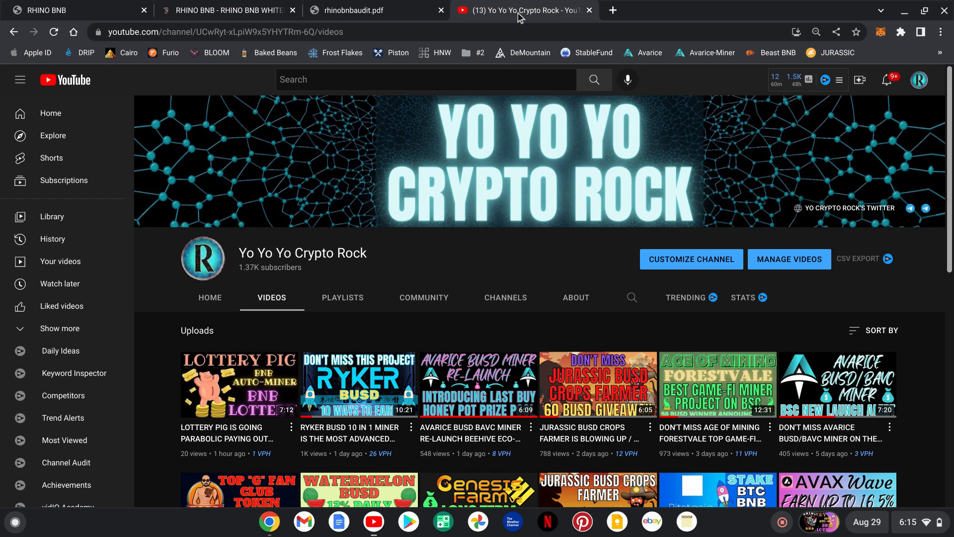
scroll("down", 3)
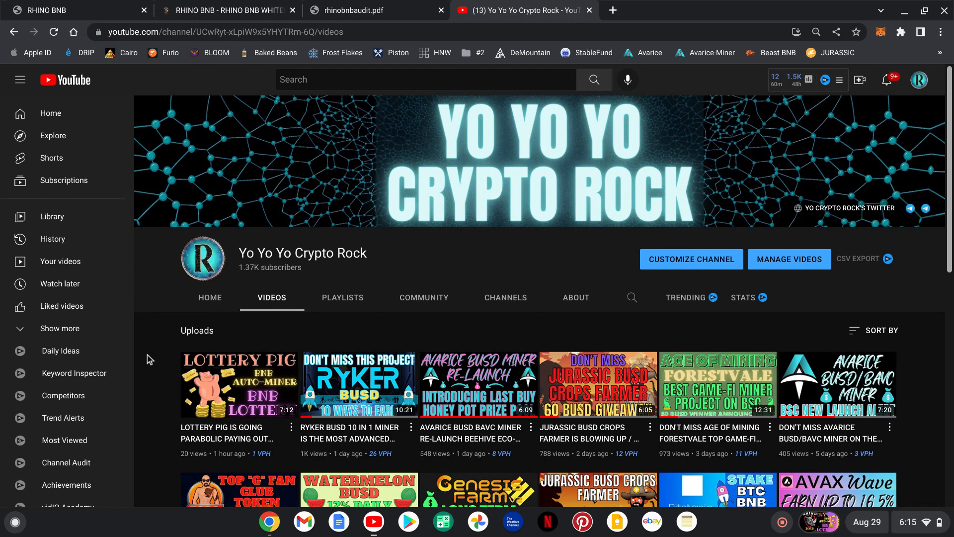
left_click(69, 10)
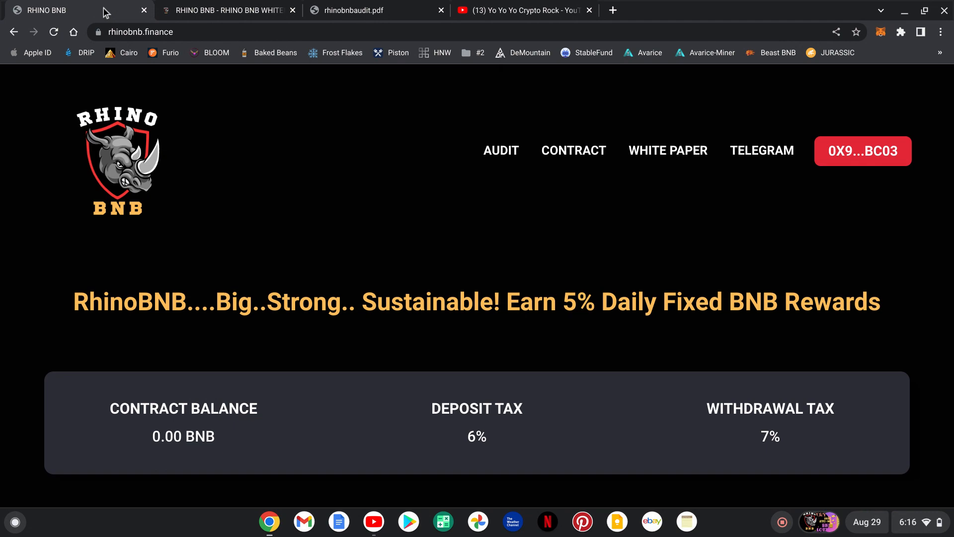
Scroll the RhinoBNB page down to the contract balance and tax panel
scroll("down", 3)
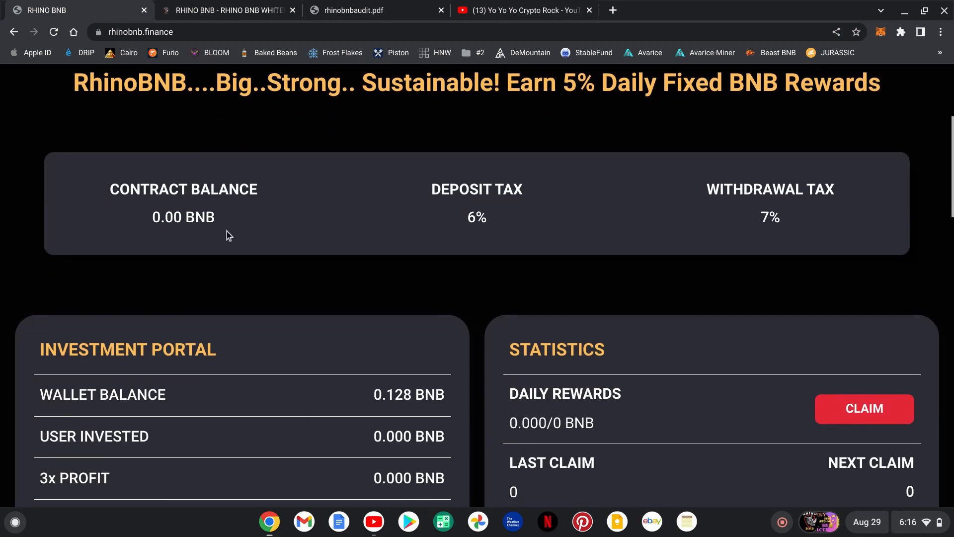
mouse_move(185, 241)
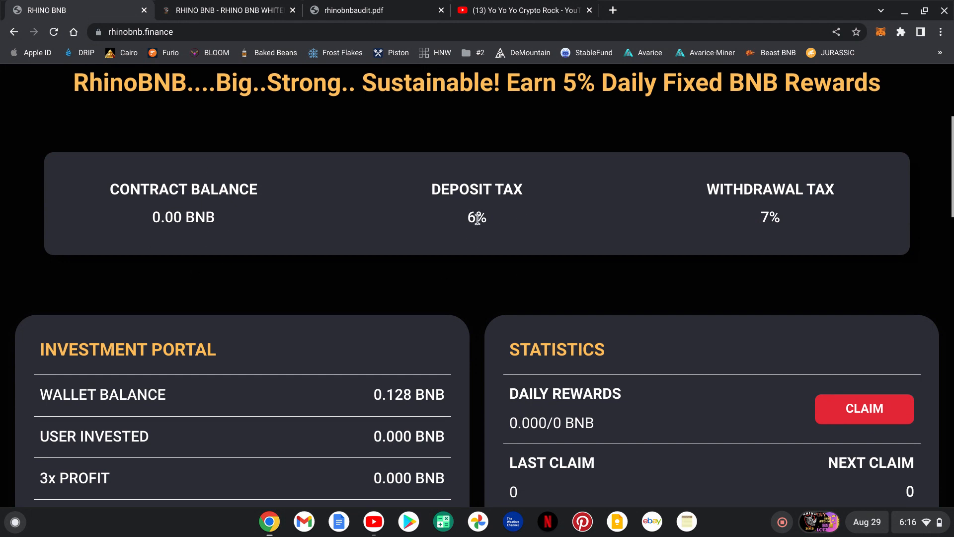
mouse_move(788, 235)
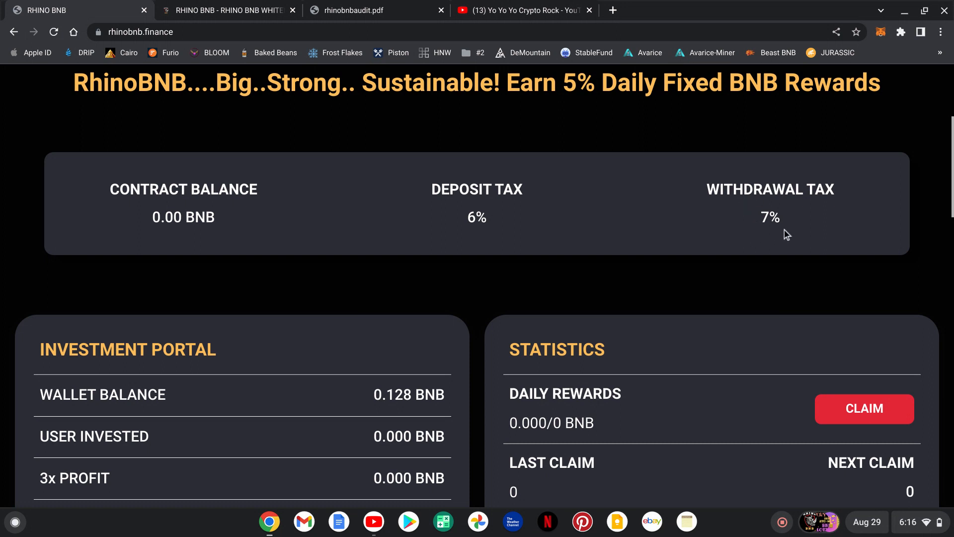
mouse_move(15, 314)
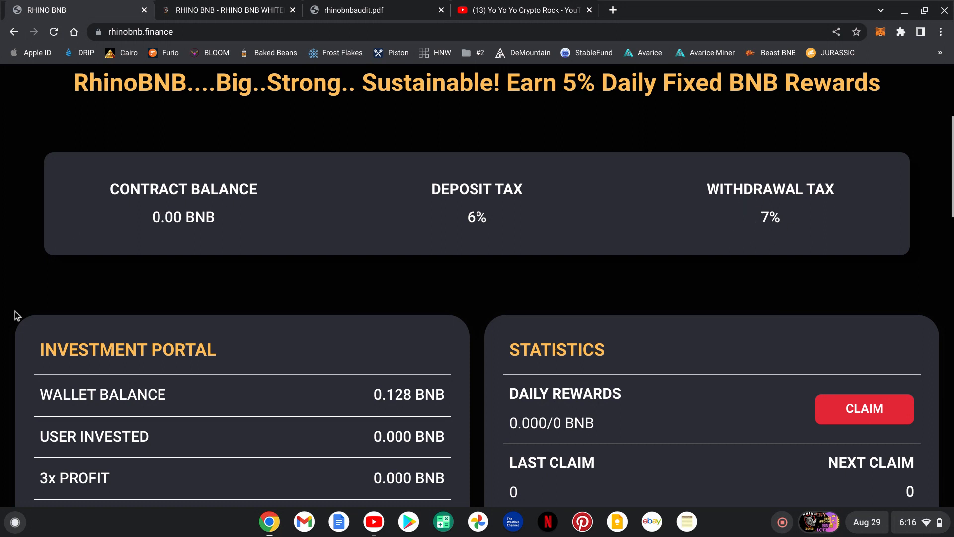
Enter a deposit amount of 2 BNB in the Investment Portal (0.17–50 BNB range)
scroll("down", 3)
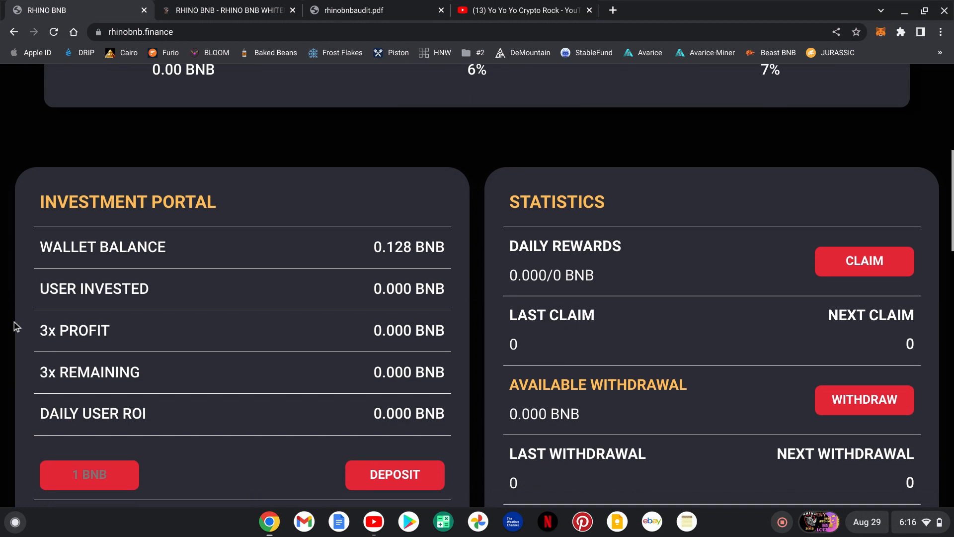
scroll("down", 3)
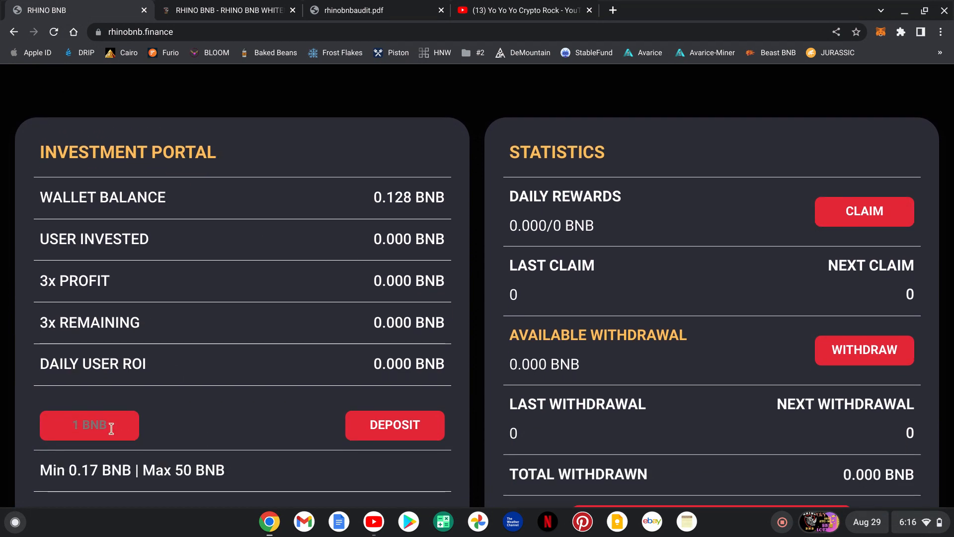
scroll("down", 3)
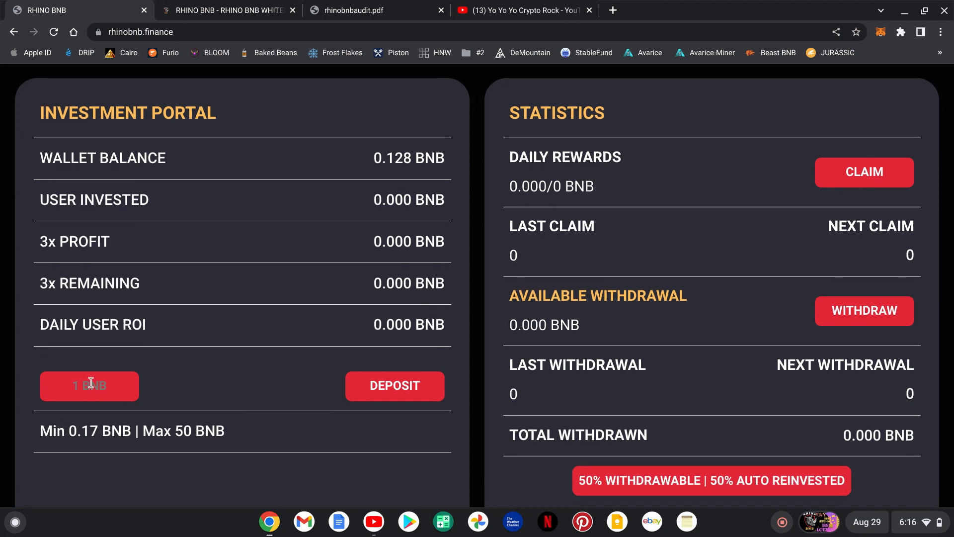
type("2")
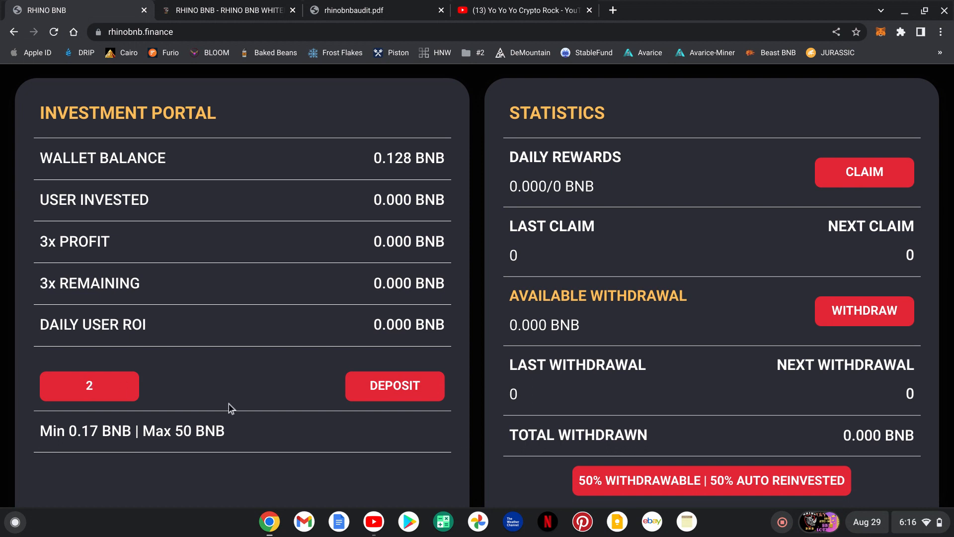
mouse_move(267, 395)
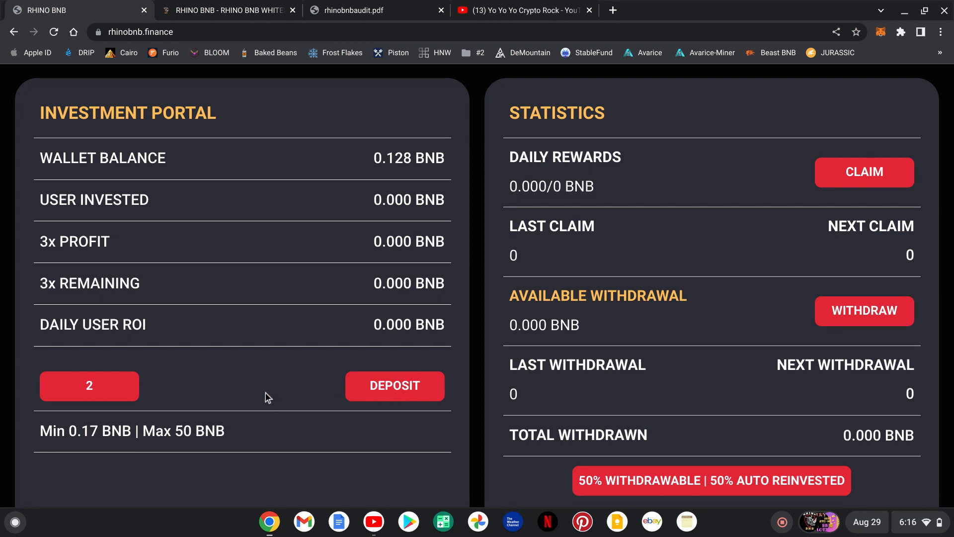
mouse_move(134, 259)
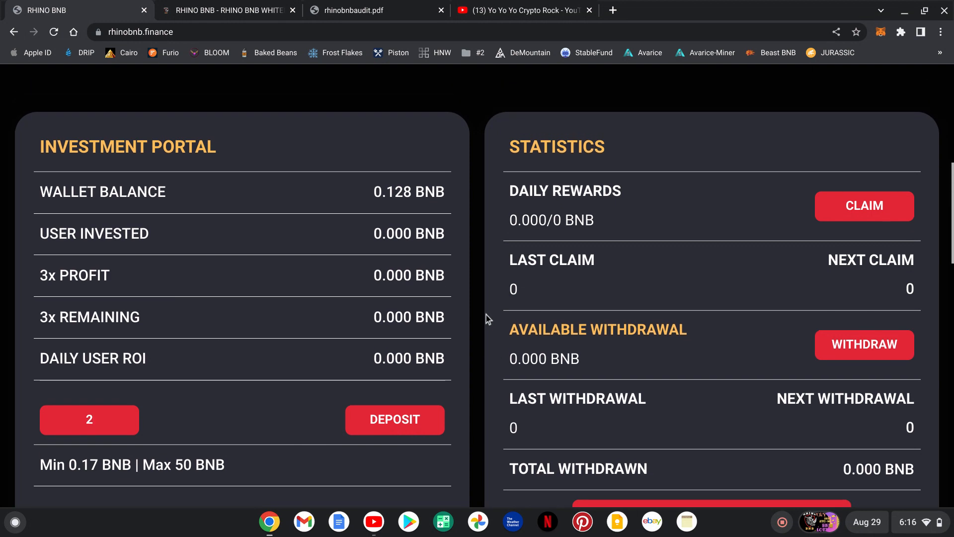
mouse_move(866, 207)
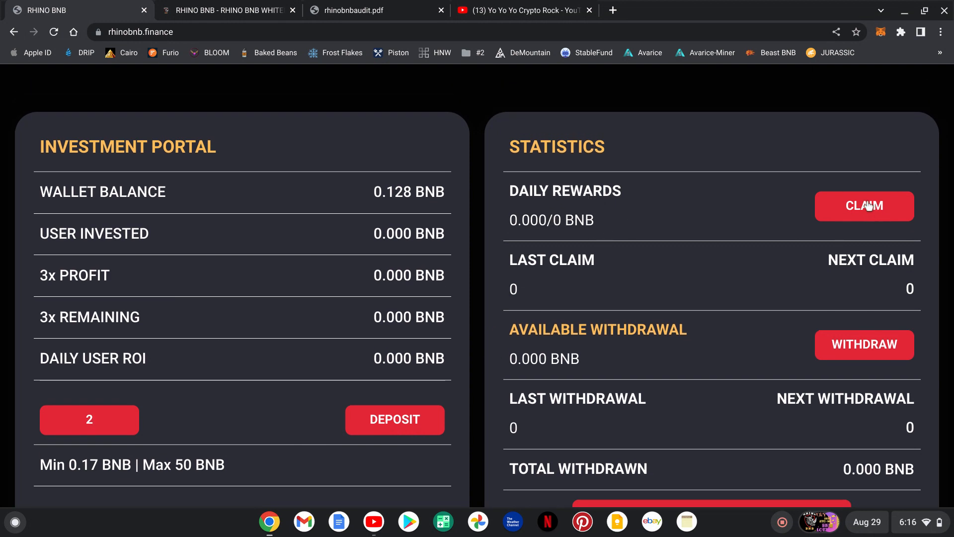
mouse_move(729, 227)
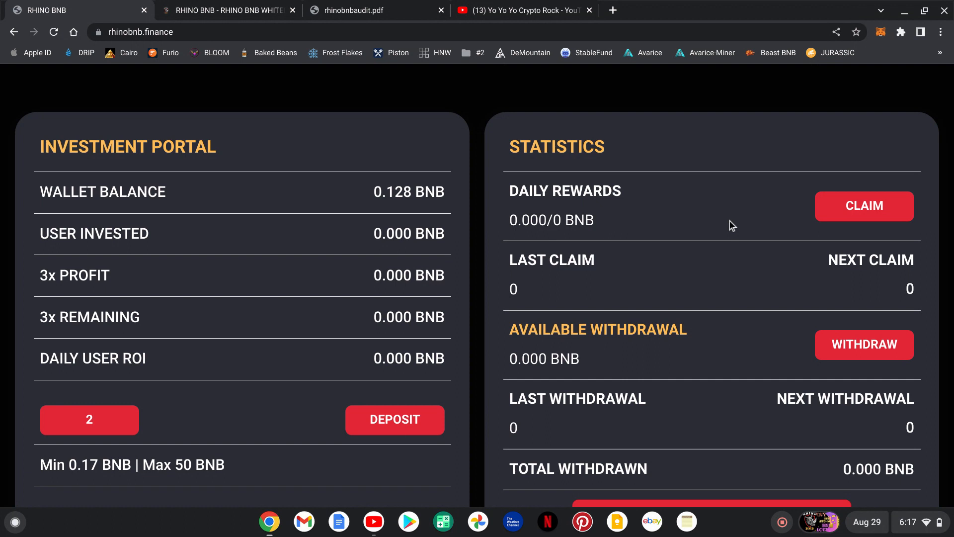
mouse_move(732, 365)
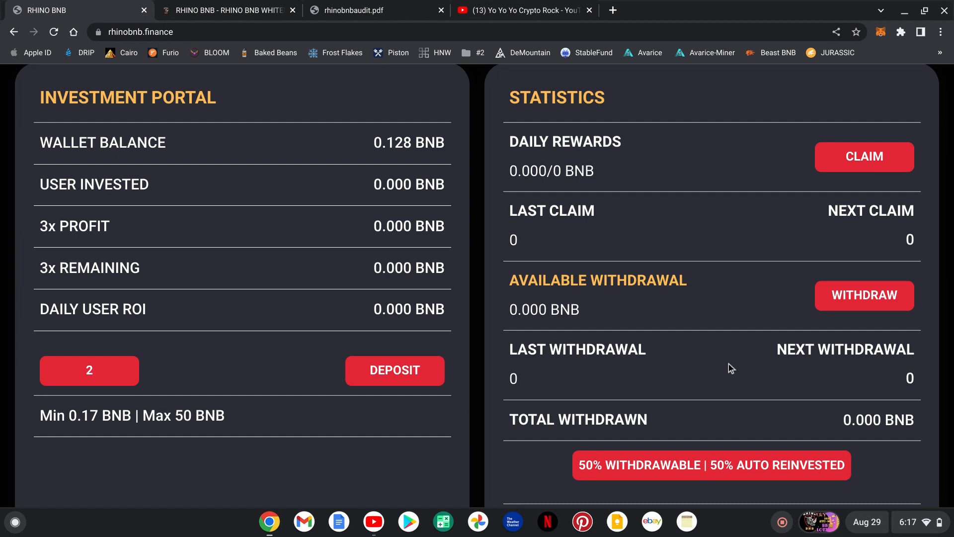
scroll("up", 3)
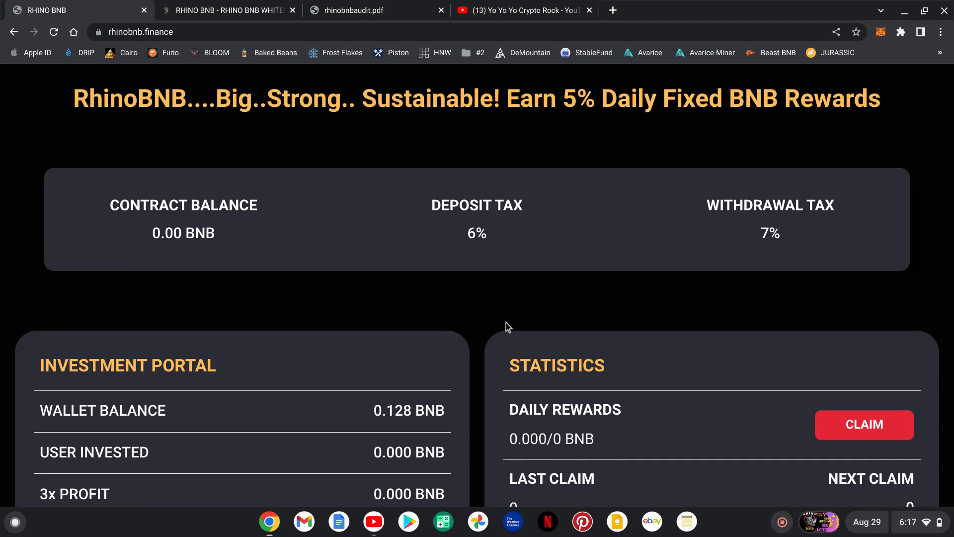
scroll("down", 3)
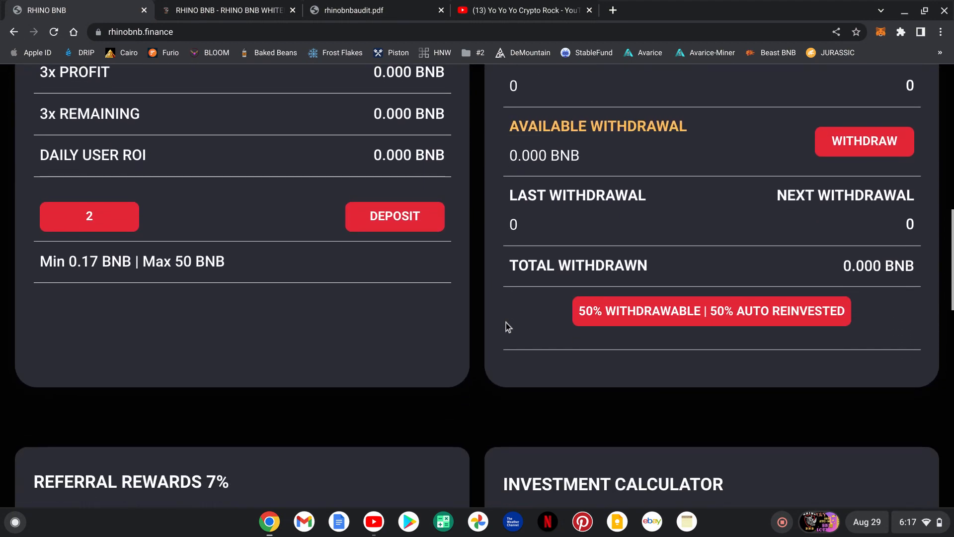
Enter 2 BNB in the Investment Calculator to project 0.1 daily, 0.7 weekly and 3 BNB monthly
scroll("down", 3)
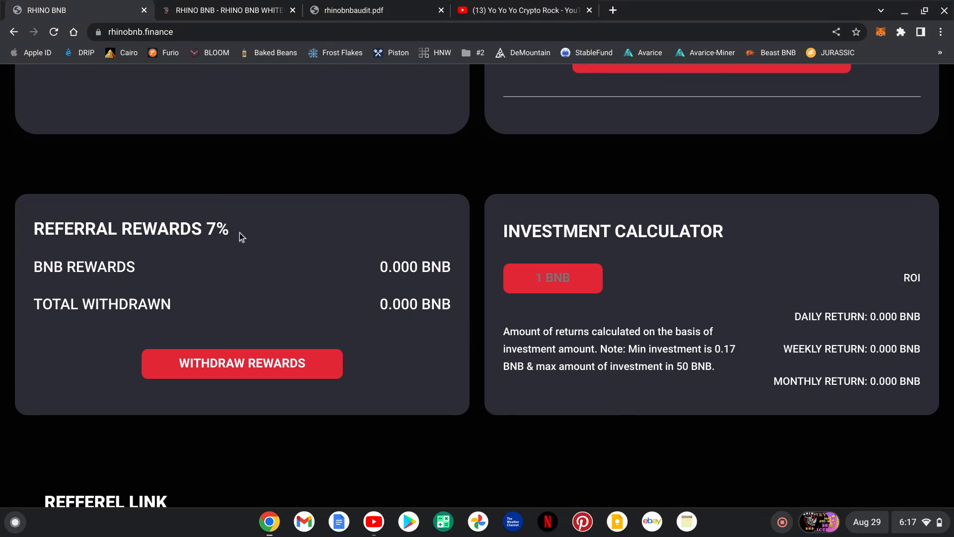
mouse_move(145, 386)
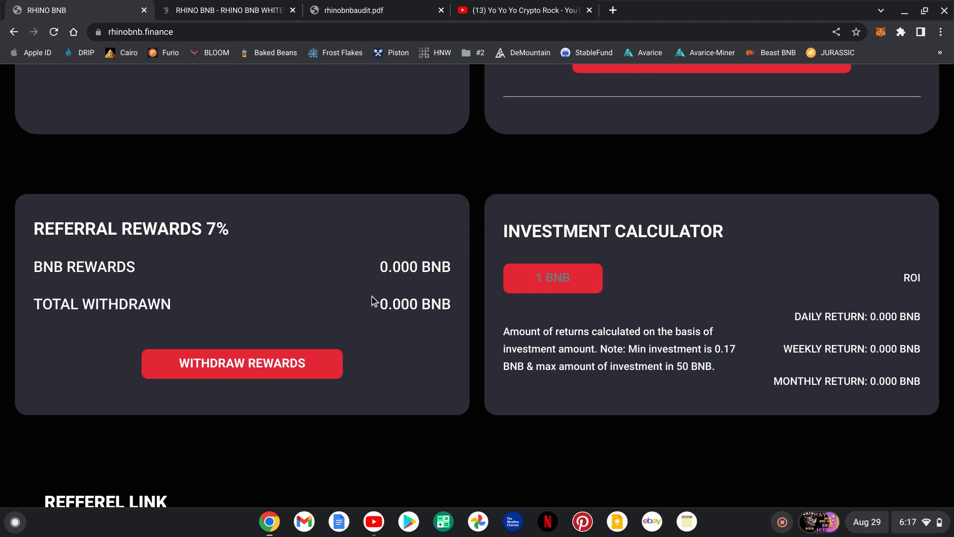
mouse_move(471, 293)
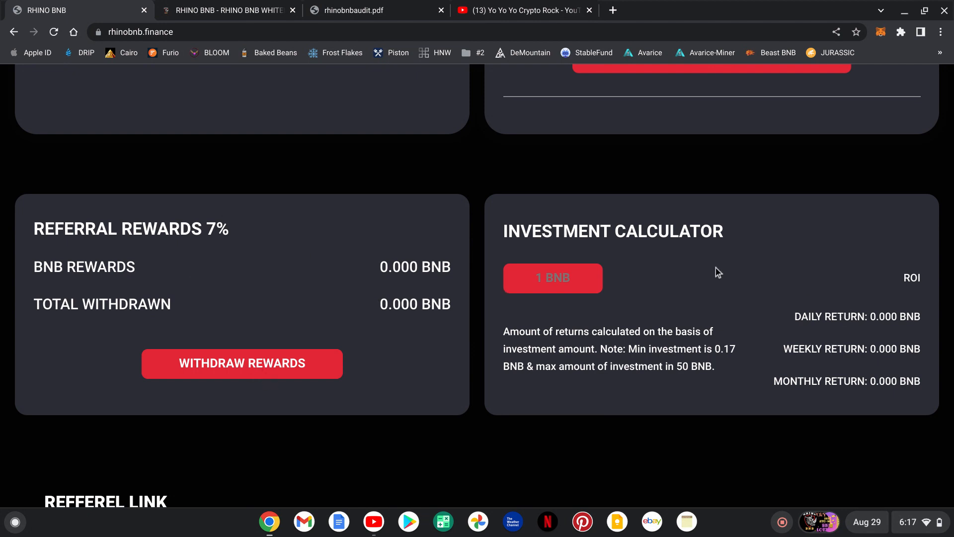
left_click(542, 278)
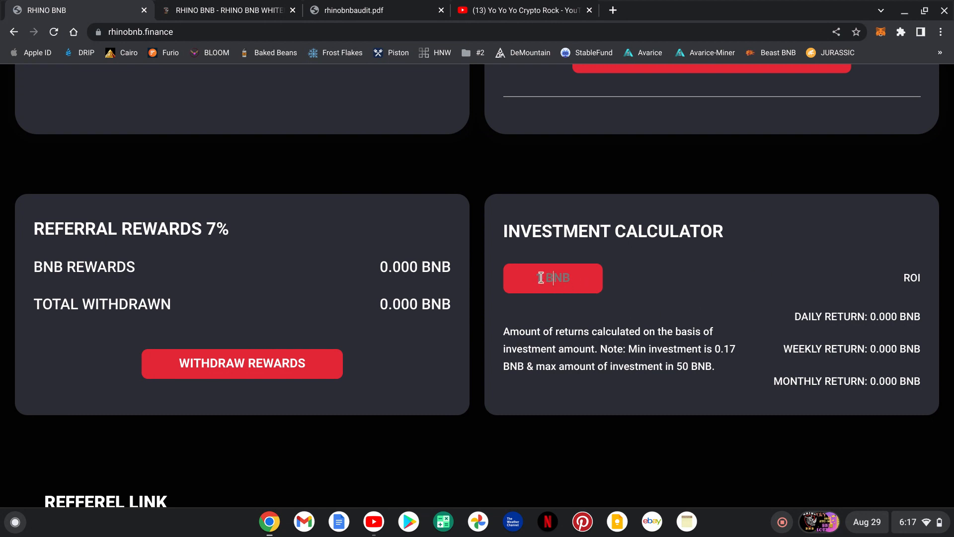
type("2")
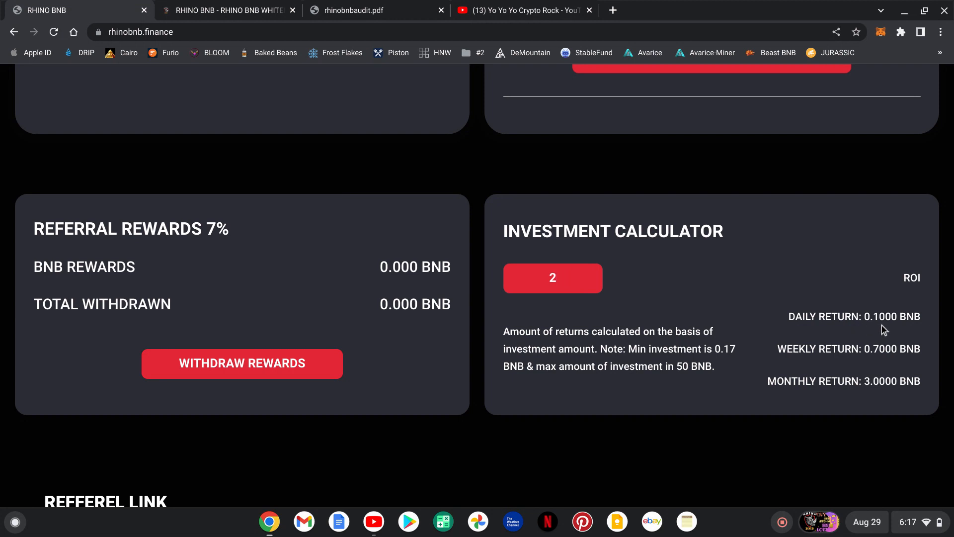
mouse_move(892, 362)
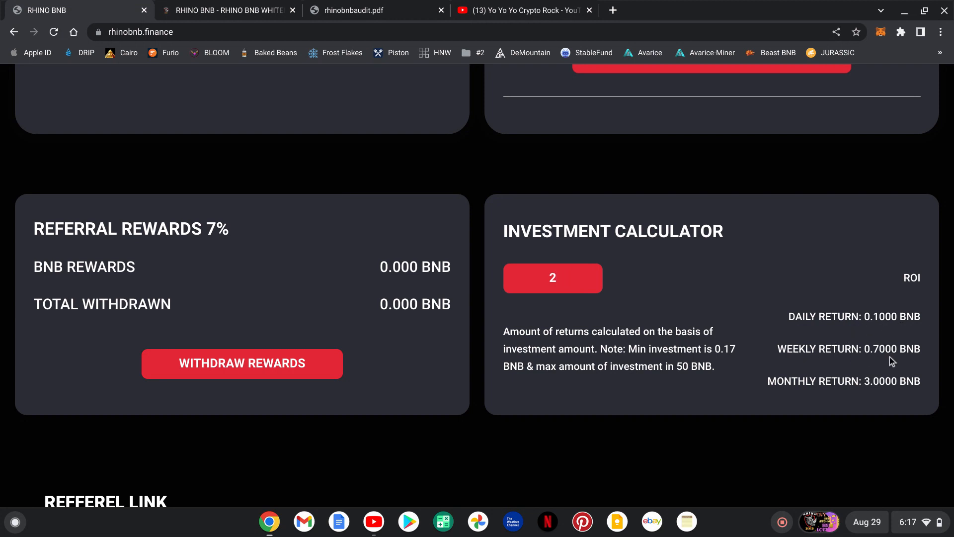
mouse_move(877, 401)
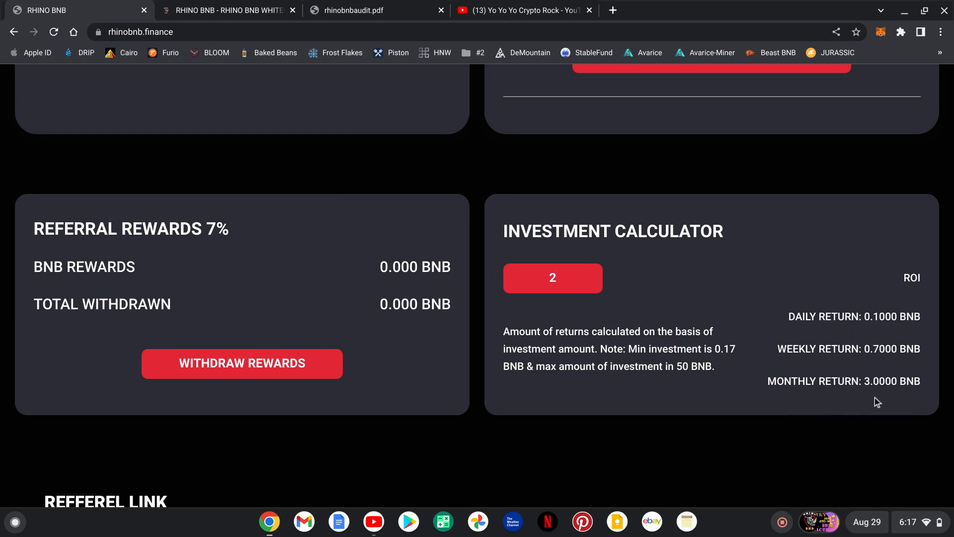
mouse_move(473, 378)
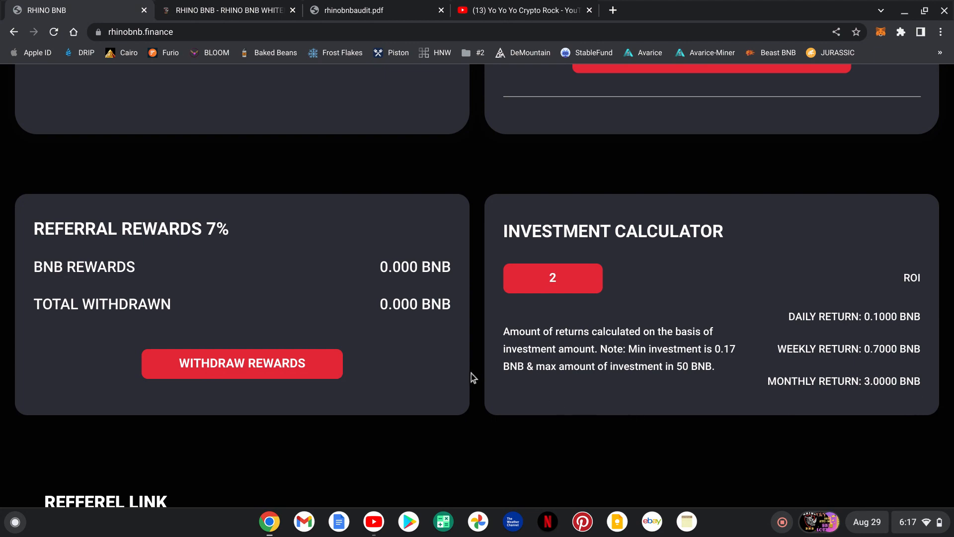
scroll("down", 3)
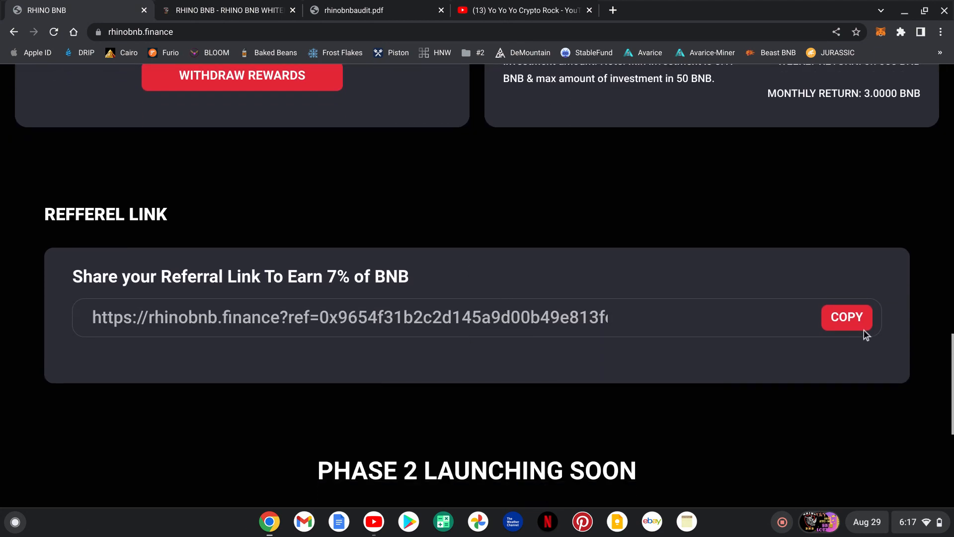
scroll("down", 3)
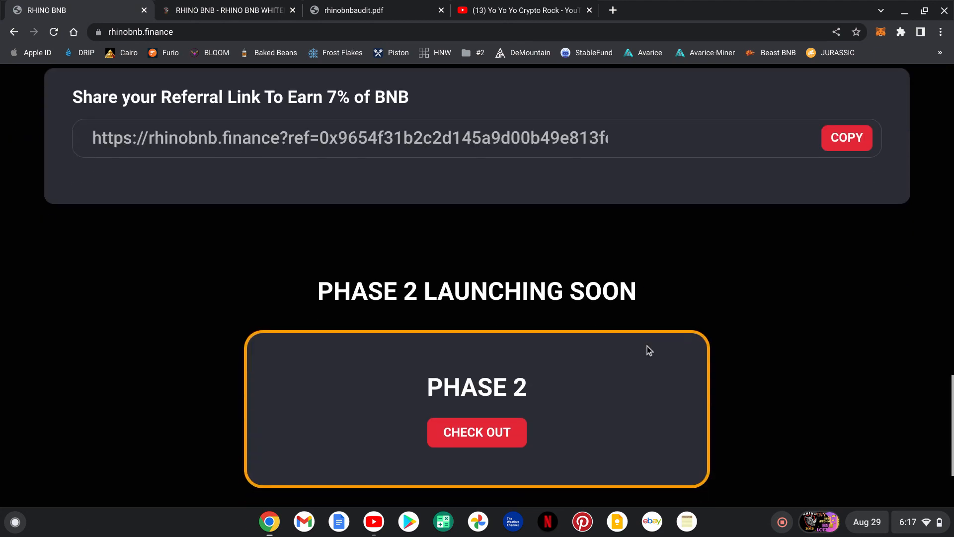
scroll("down", 3)
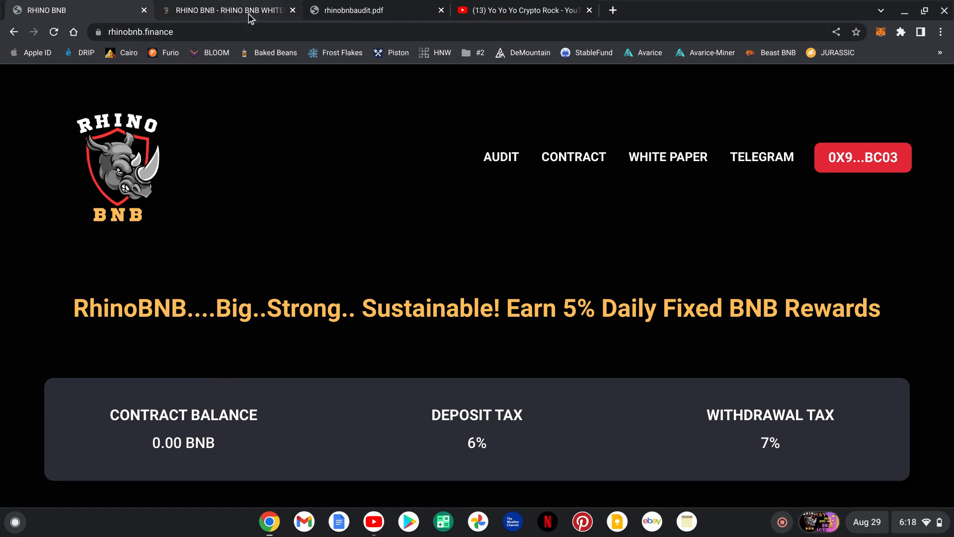
Read the whitepaper's How It Works and Deposit pages in GitBook
left_click(234, 10)
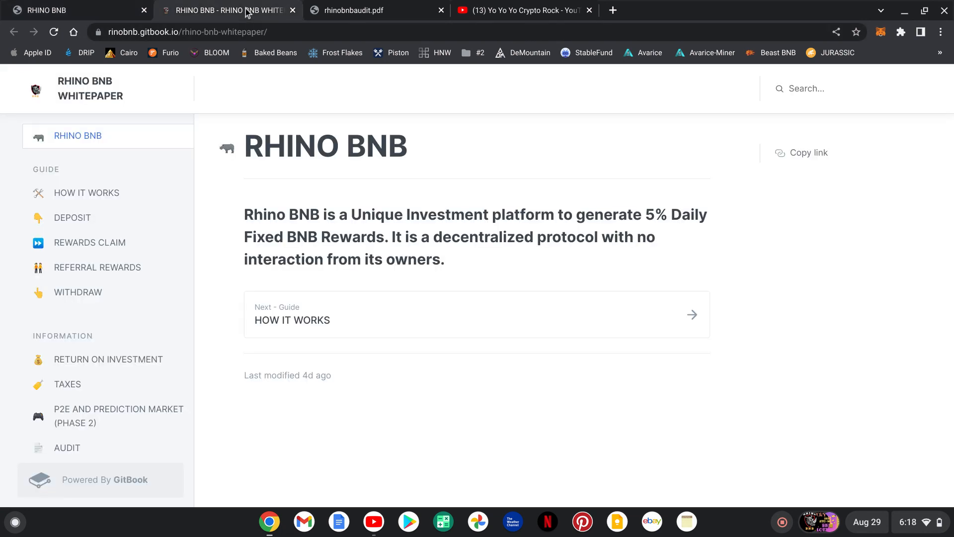
mouse_move(206, 195)
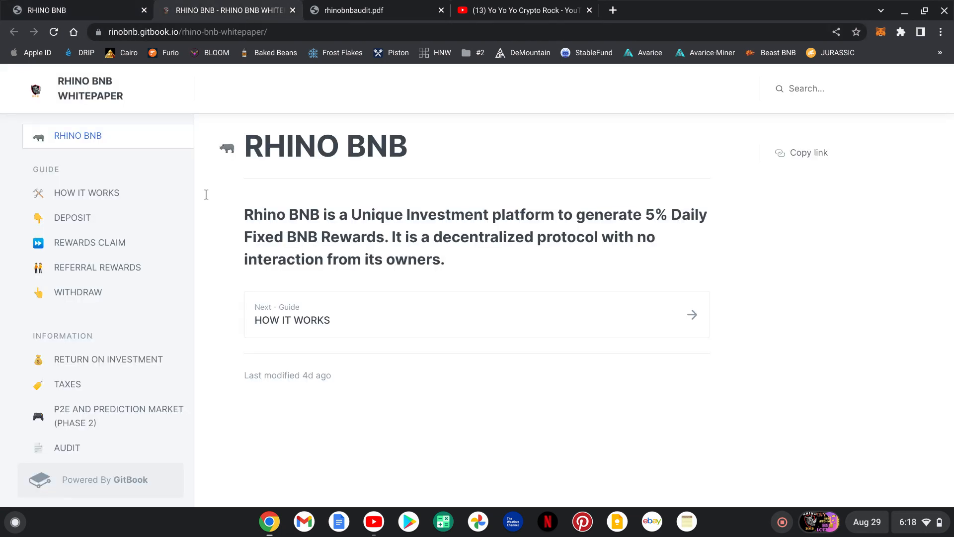
left_click(85, 193)
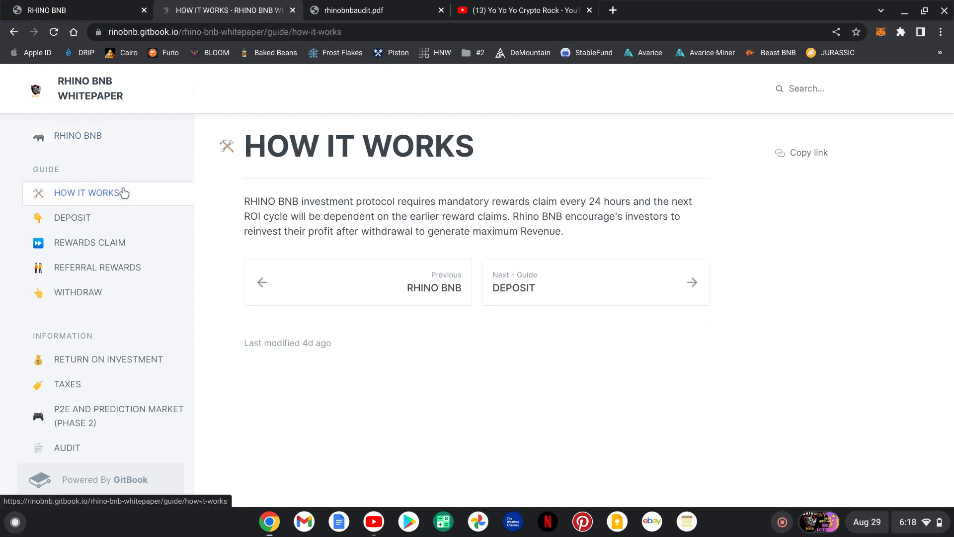
left_click(72, 218)
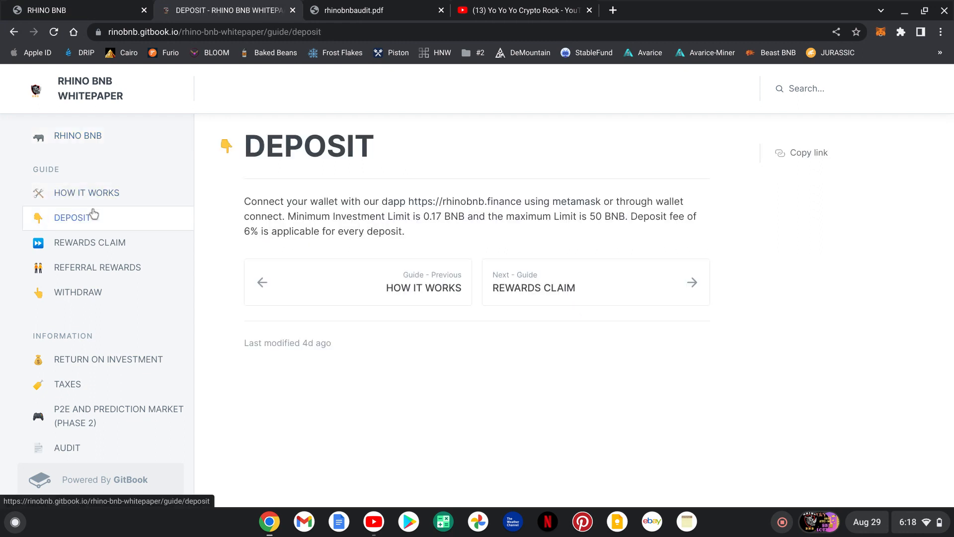
mouse_move(235, 99)
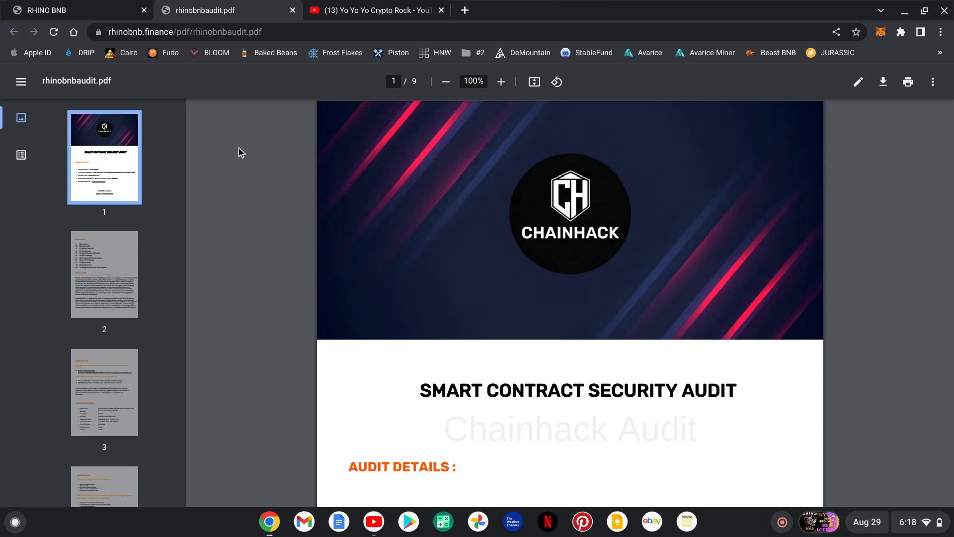
scroll("down", 3)
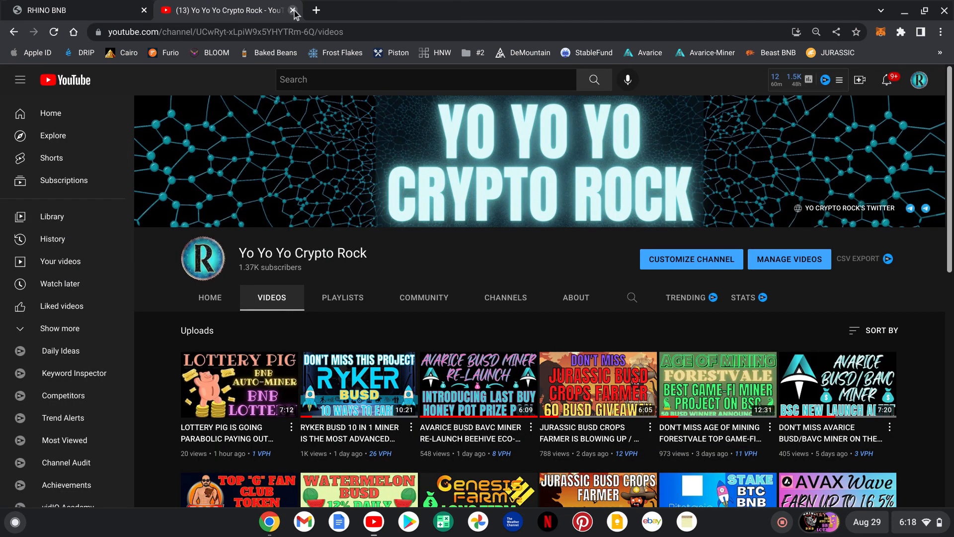
left_click(75, 10)
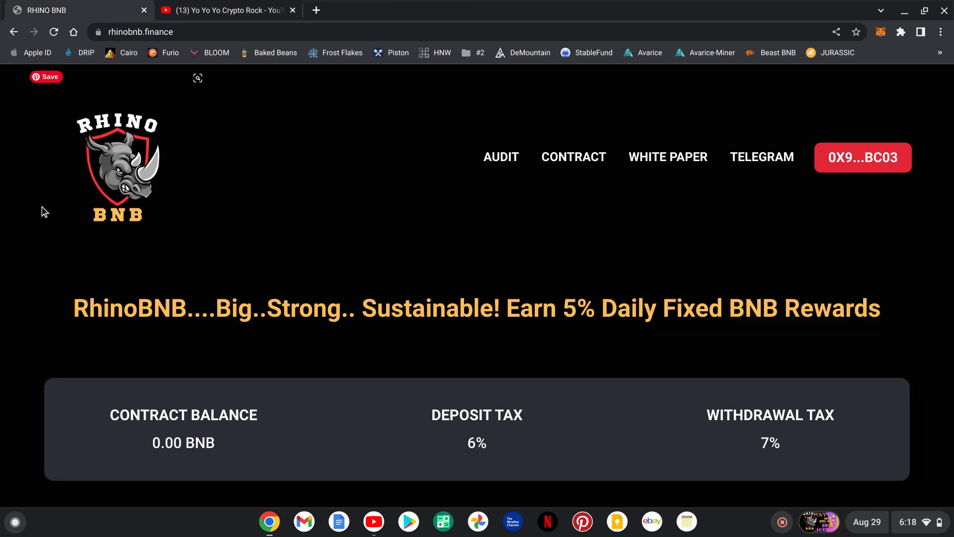
mouse_move(44, 220)
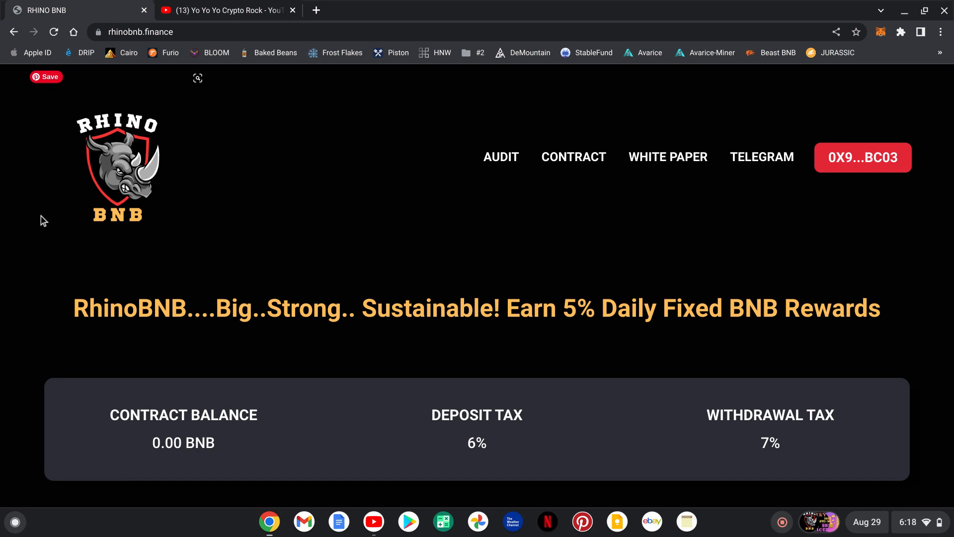
scroll("down", 3)
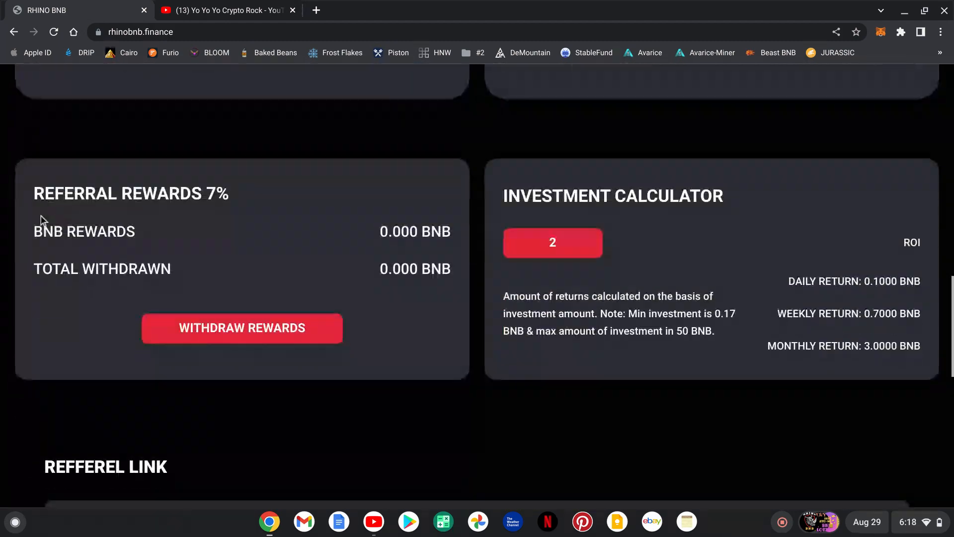
scroll("down", 3)
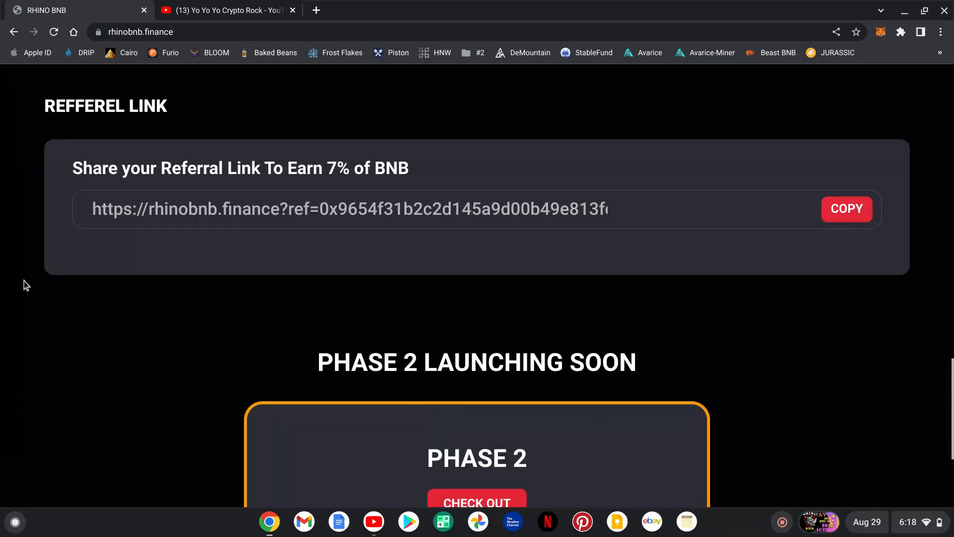
scroll("up", 3)
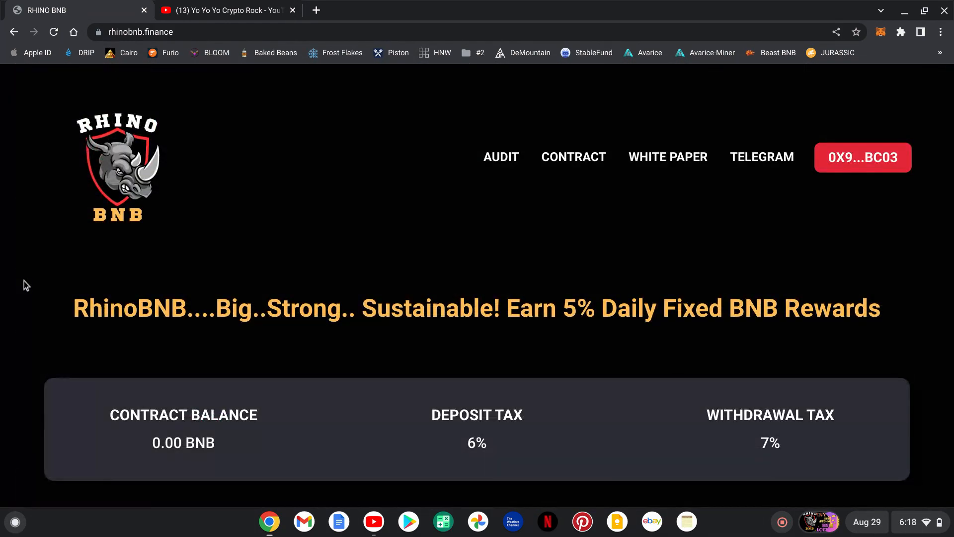
scroll("down", 3)
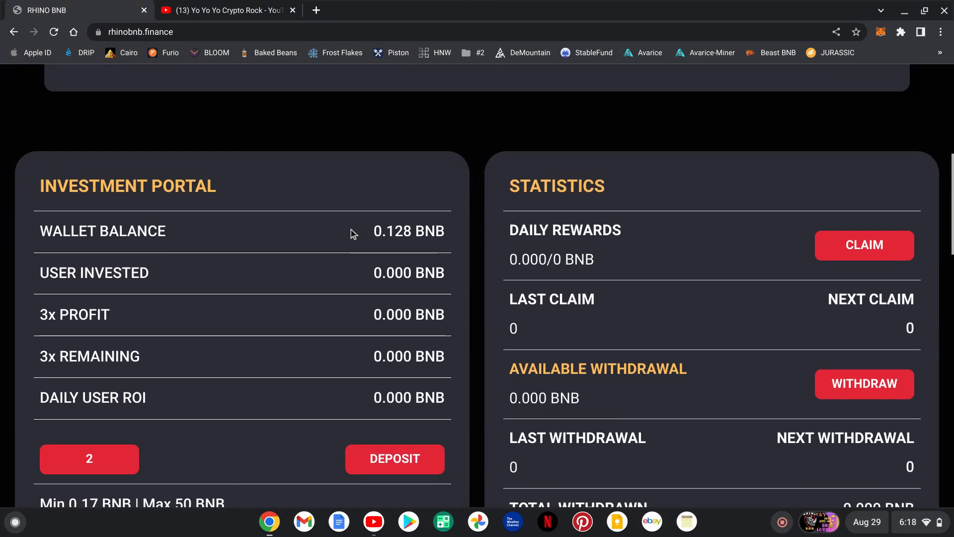
scroll("down", 3)
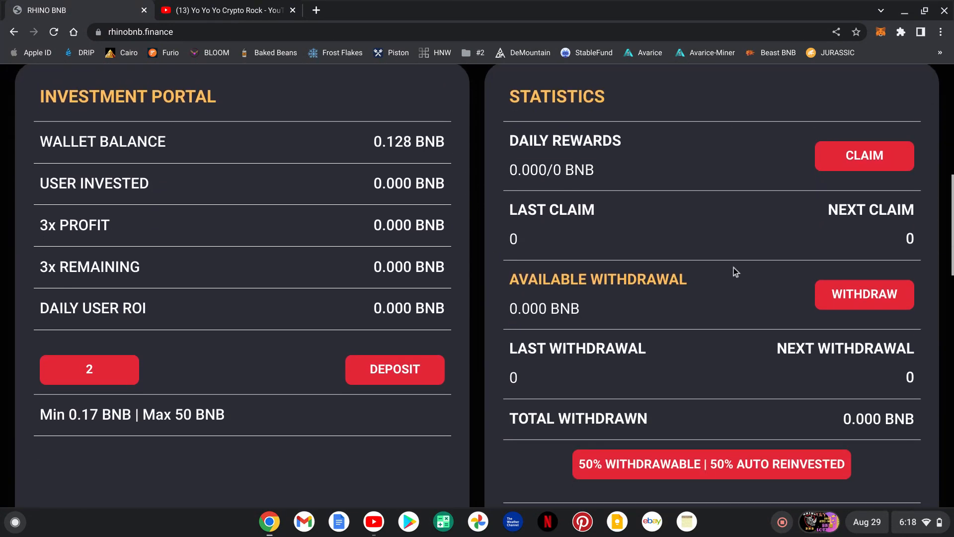
mouse_move(735, 238)
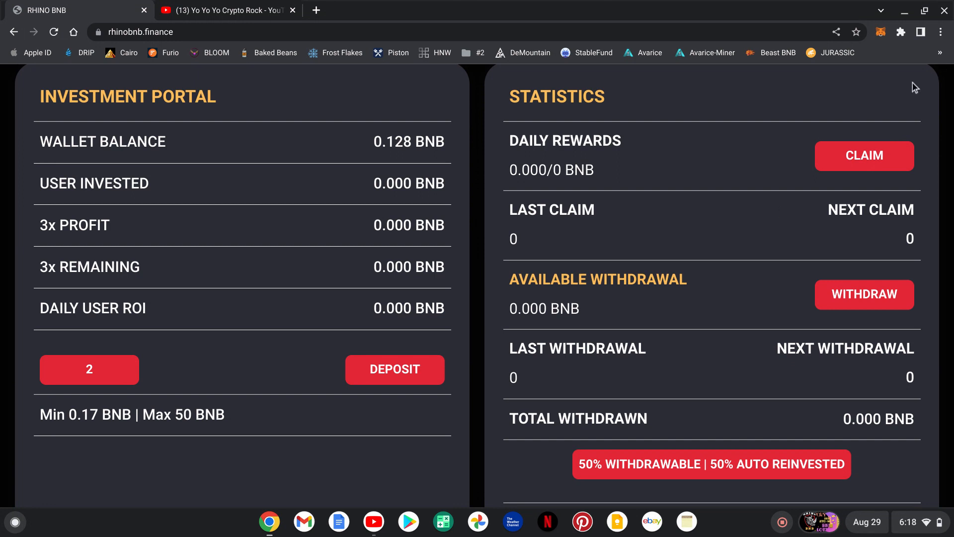
mouse_move(861, 286)
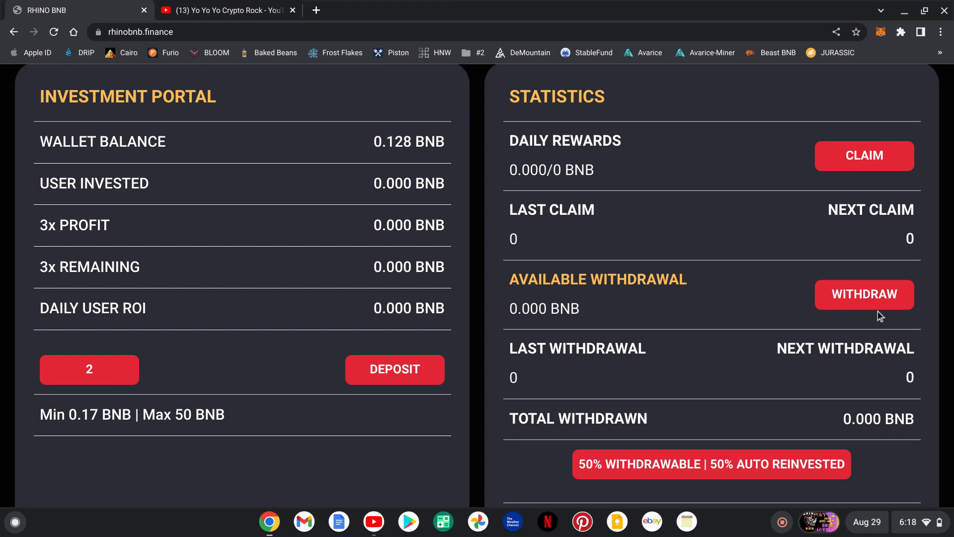
left_click(228, 9)
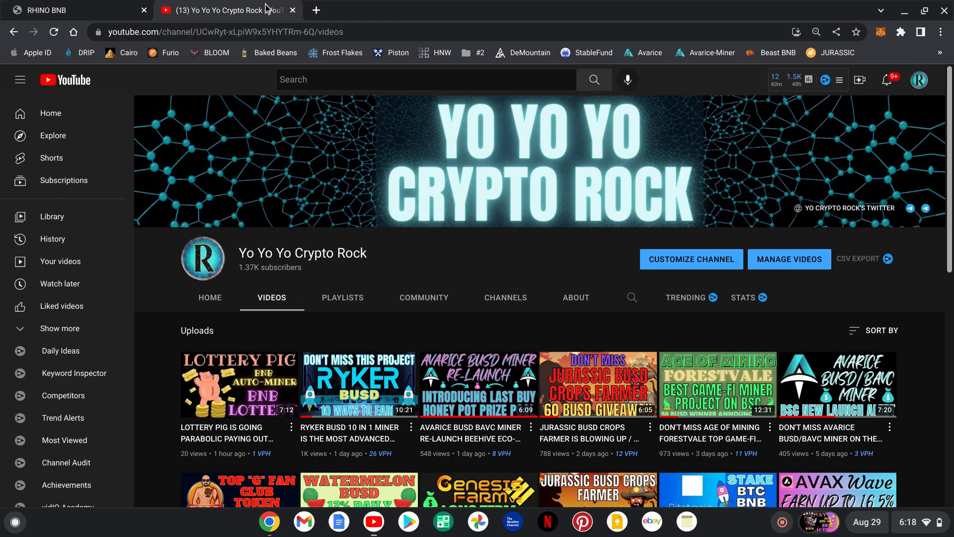
mouse_move(911, 215)
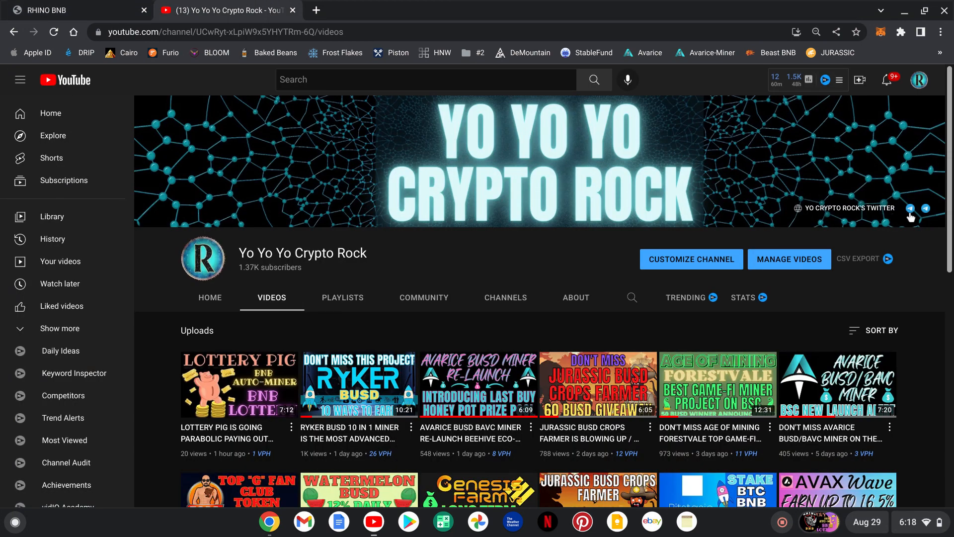
mouse_move(927, 209)
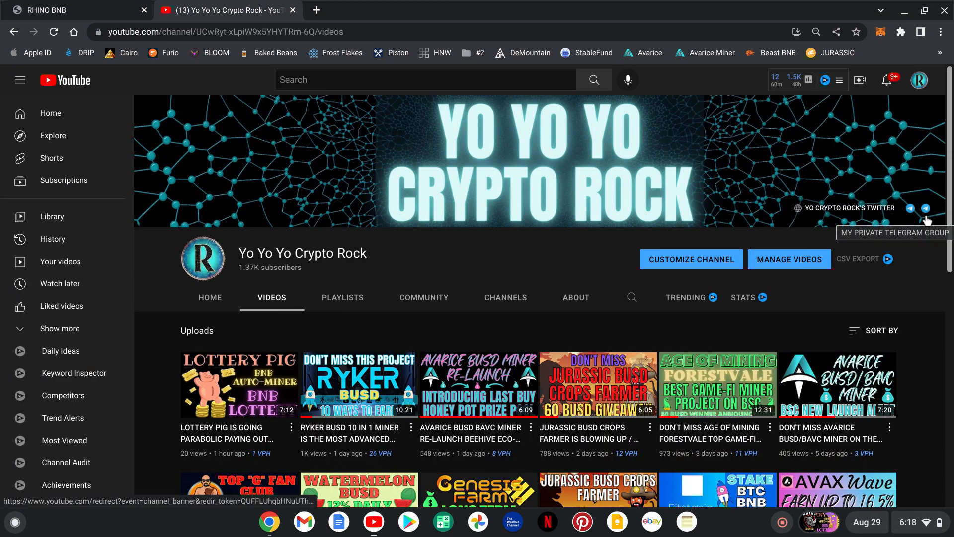